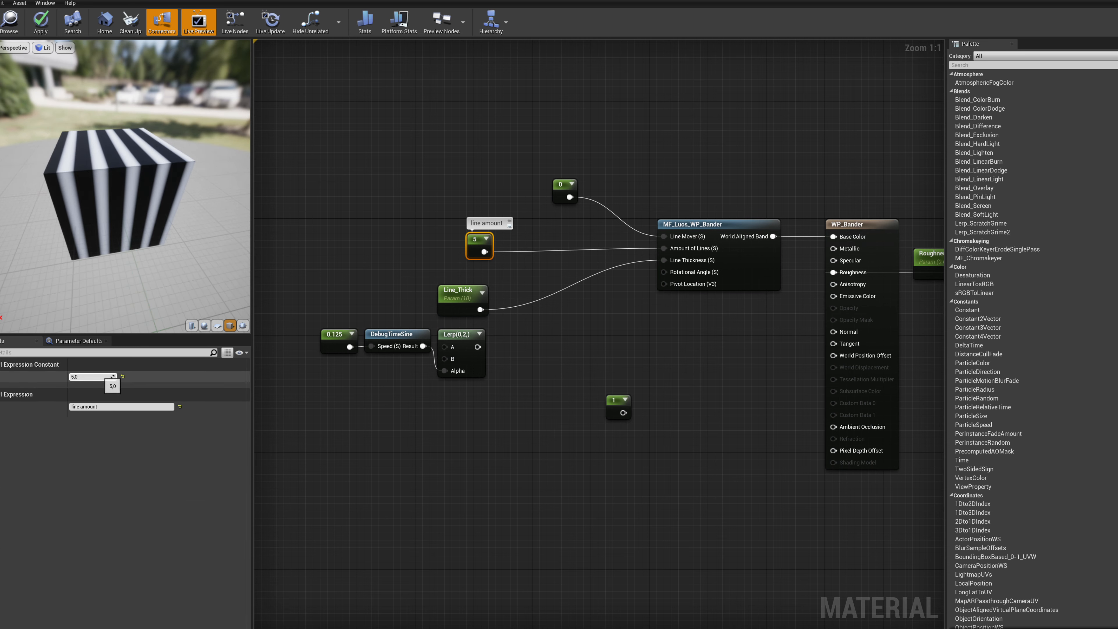
Enter 1.0 in the duplicated chain's constant feeding the Line Mover blend
{"action": "type", "text": "1.0"}
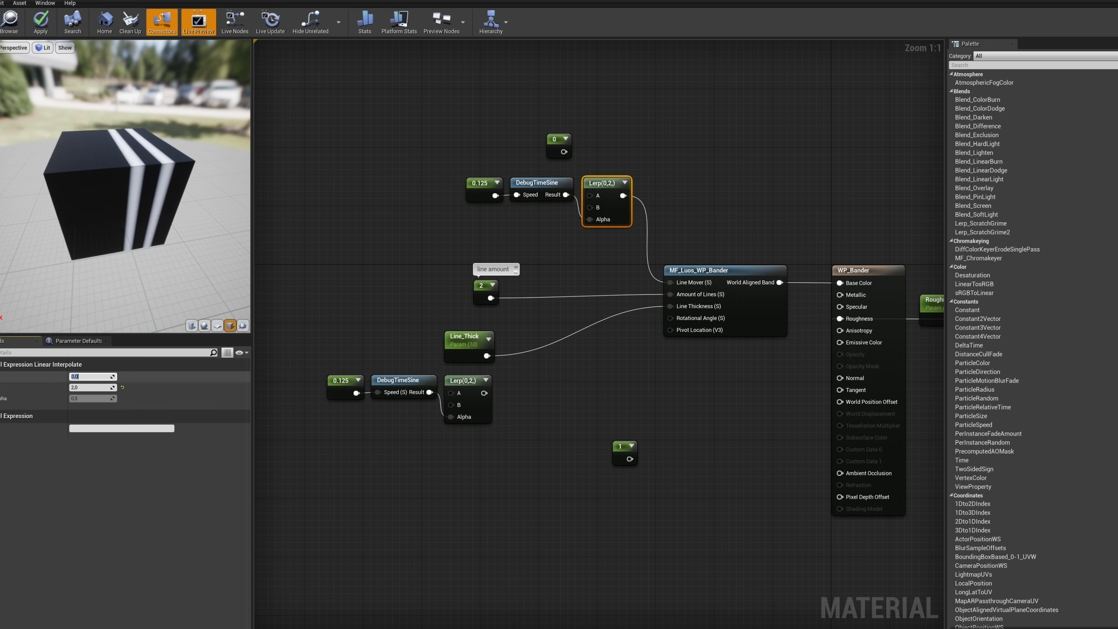
Set Lerp A to -2, adjust a constant to 10, then select the line amount and Line_Thick parameters
{"action": "type", "text": "-2.0"}
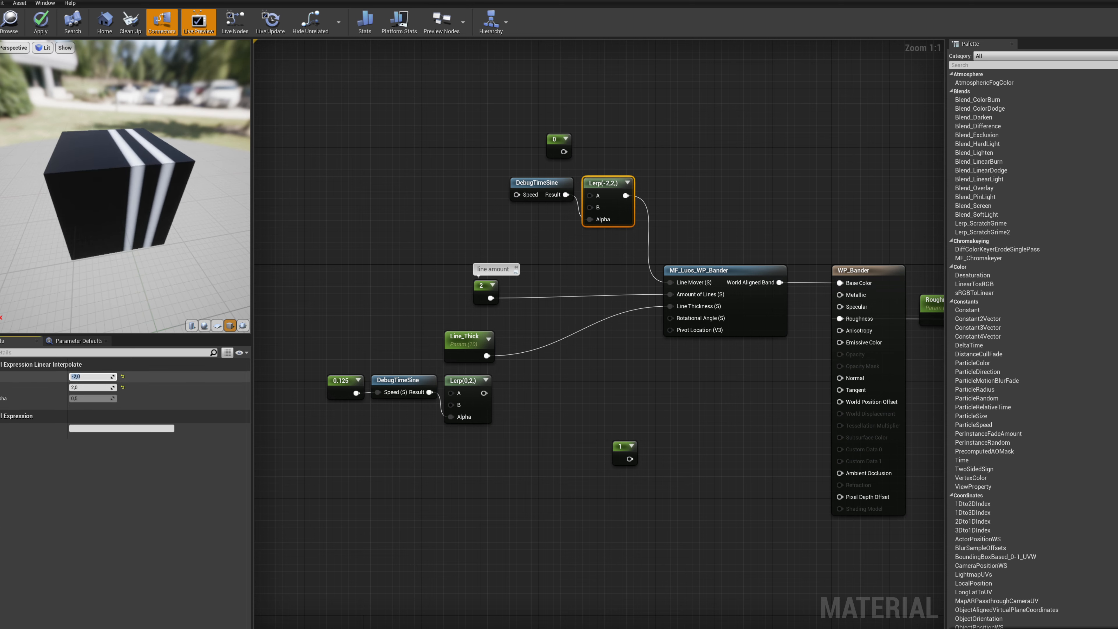
{"action": "type", "text": "10.0"}
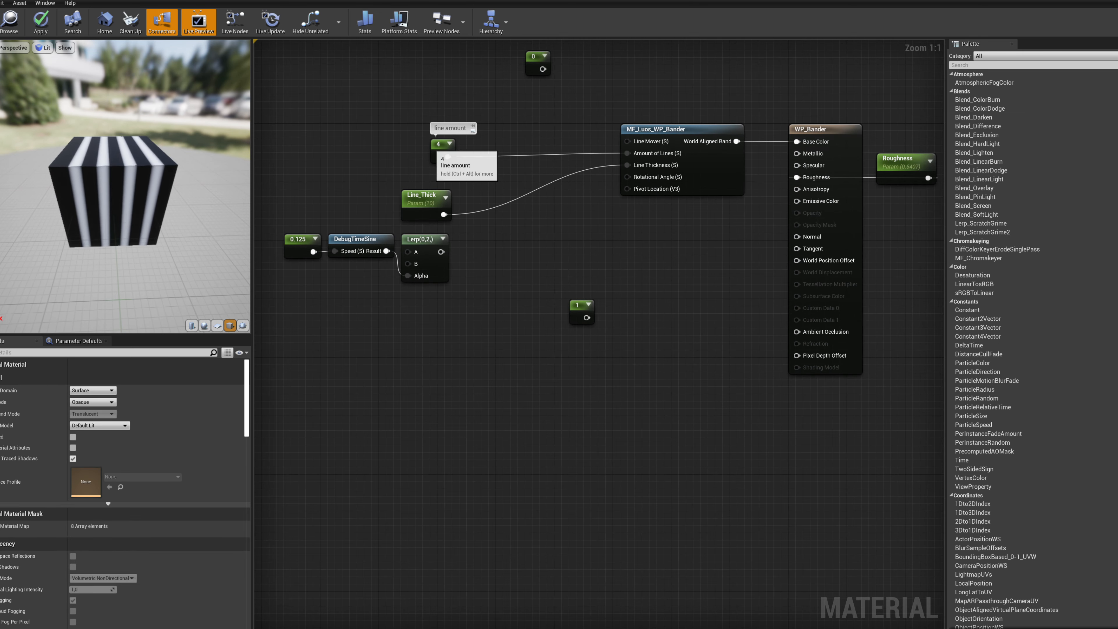
{"action": "left_click", "coordinate": [441, 145]}
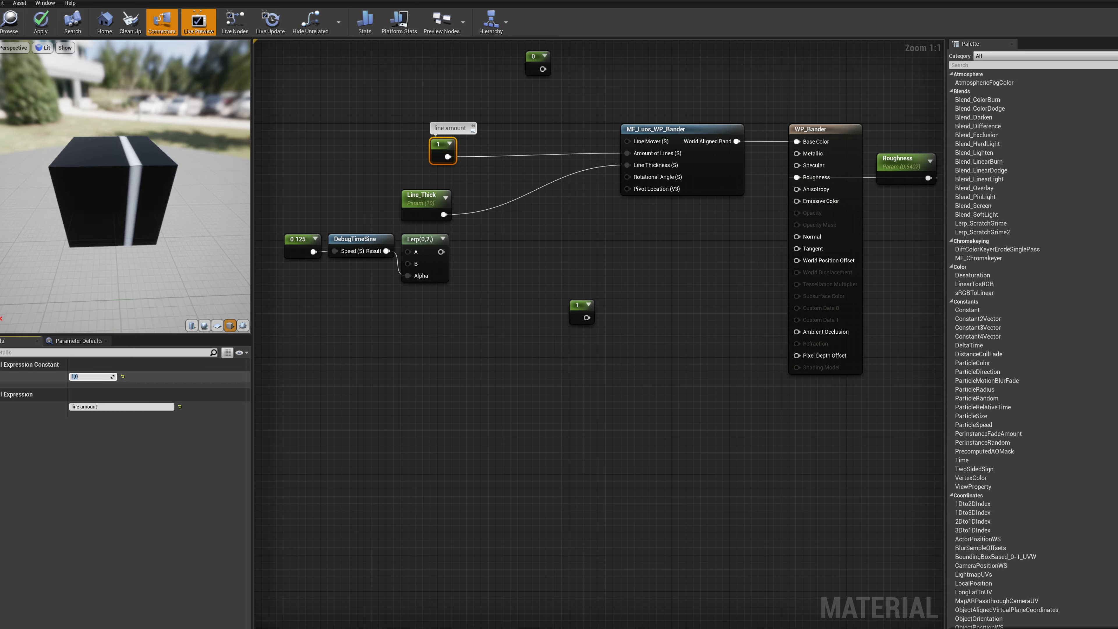
{"action": "left_click", "coordinate": [425, 194]}
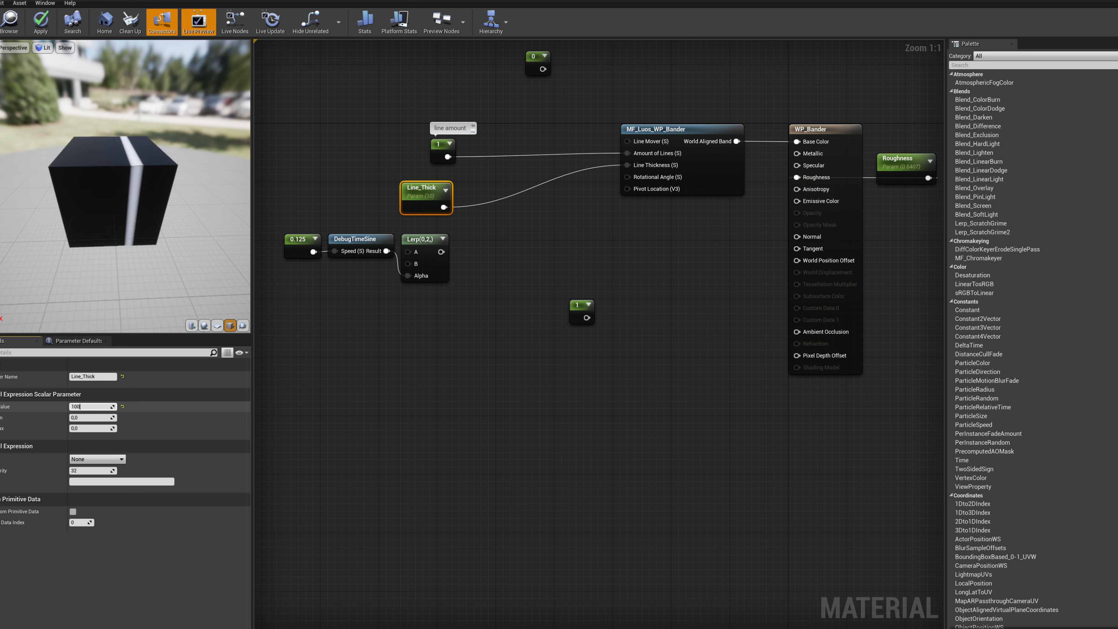
{"action": "type", "text": "100.0"}
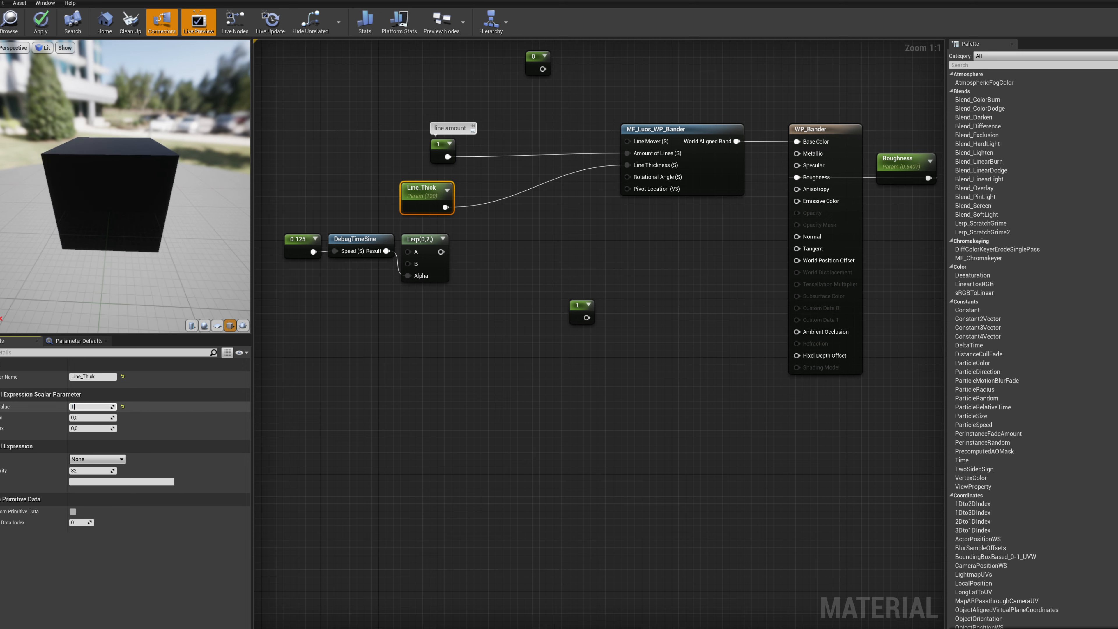
{"action": "type", "text": "10.0"}
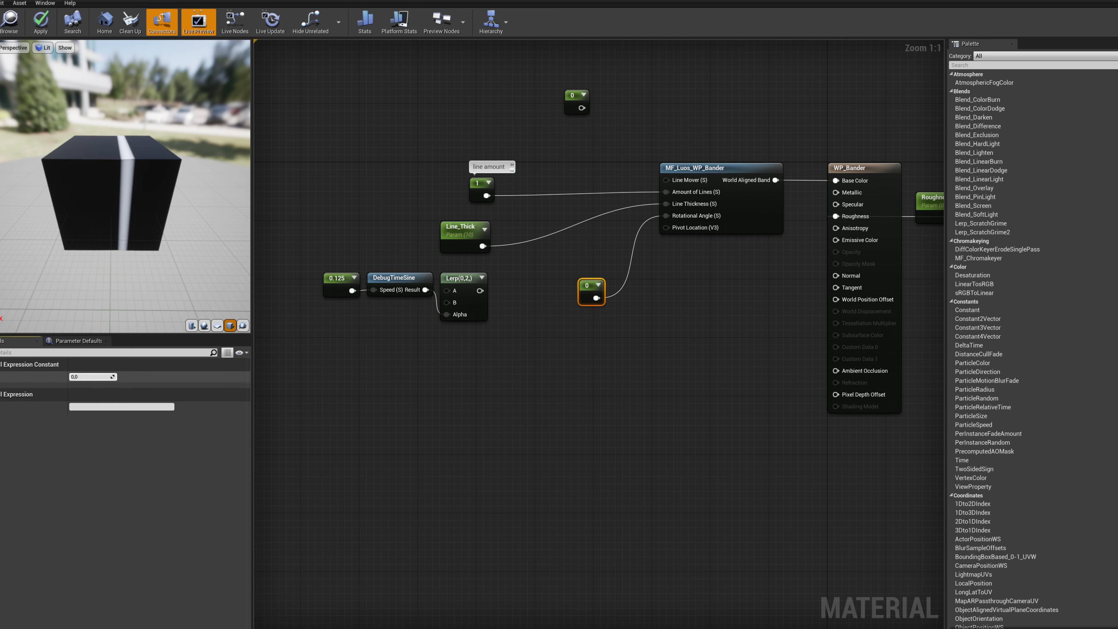
Try Rotational Angle constants 2, 1.5 and 0.5, then wire the Lerp output into Rotational Angle
{"action": "type", "text": "2.0"}
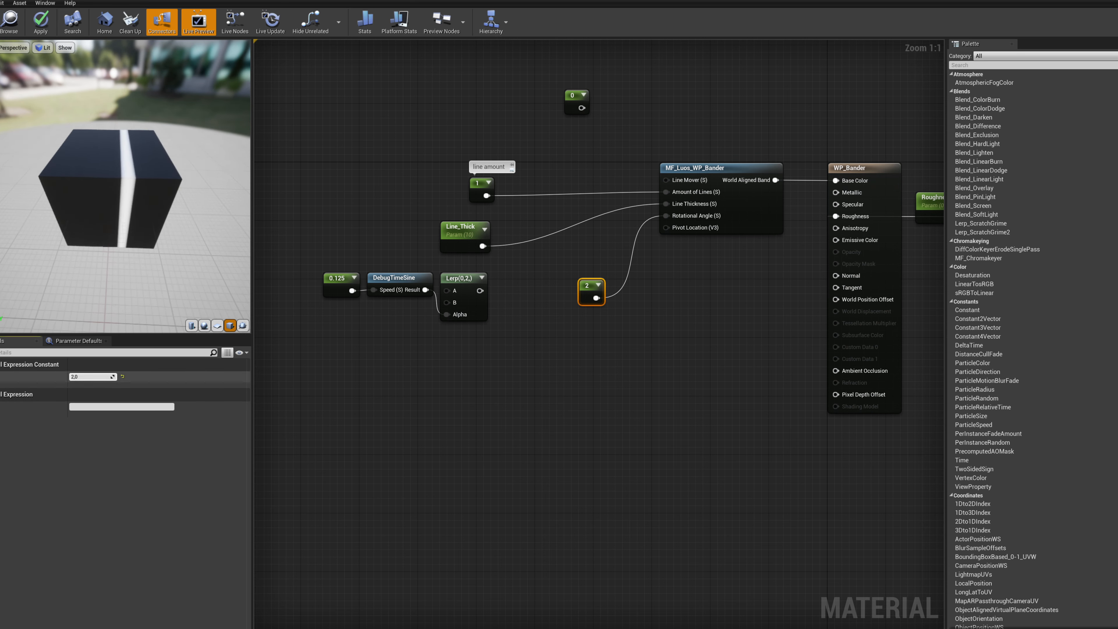
{"action": "type", "text": "1.5"}
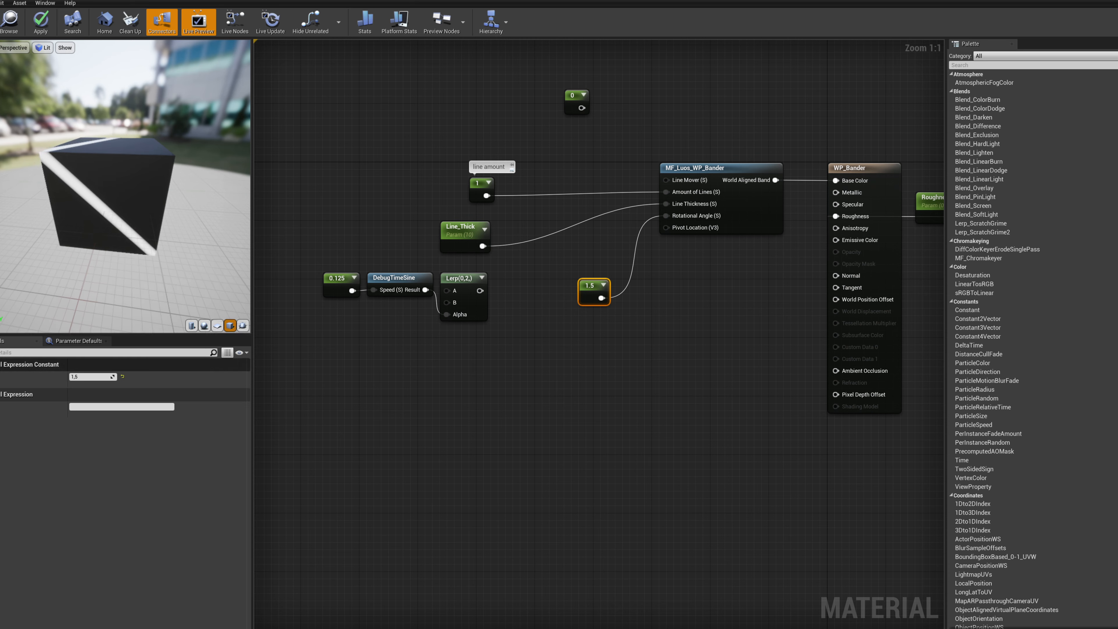
{"action": "type", "text": "0.5"}
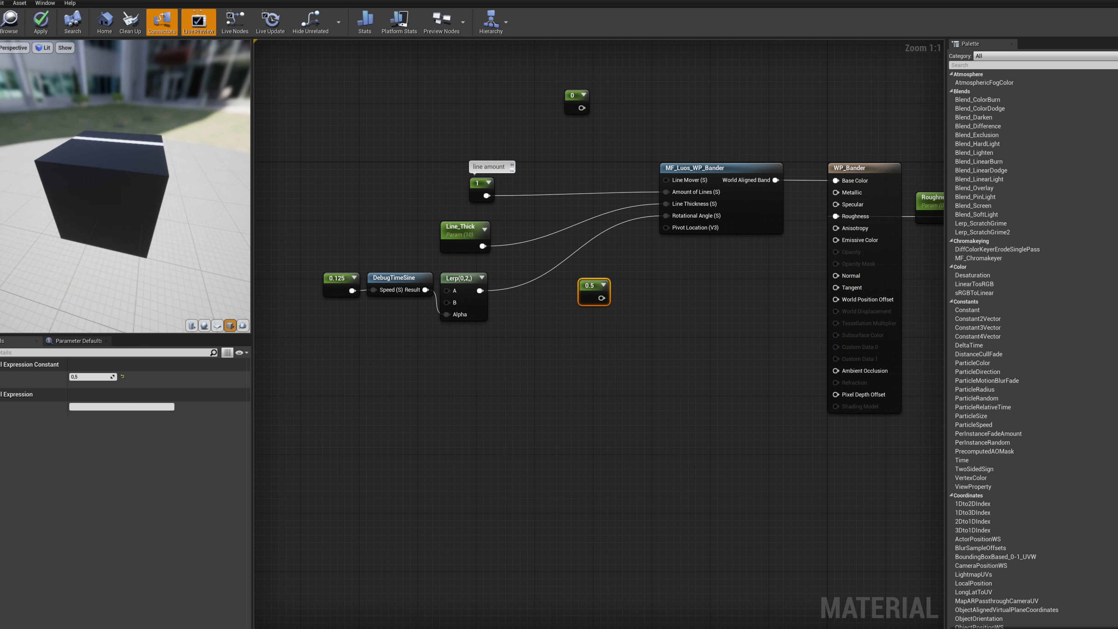
{"action": "left_click_drag", "start_coordinate": [594, 291], "coordinate": [682, 372]}
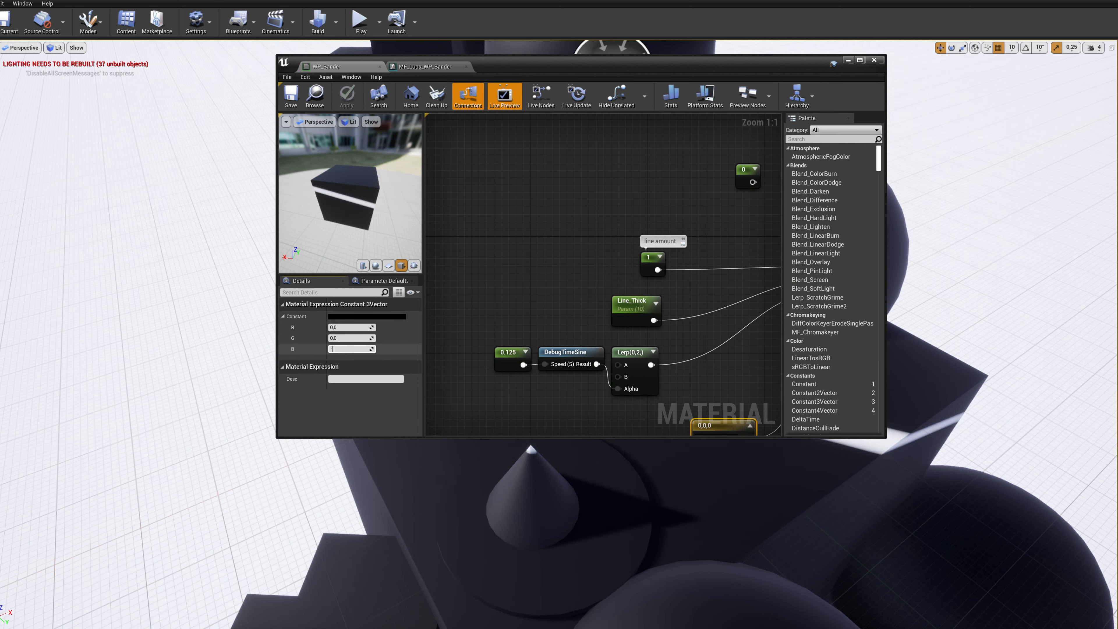
Enter -500 as the Constant3Vector's third component for the pivot location
{"action": "type", "text": "-500.0"}
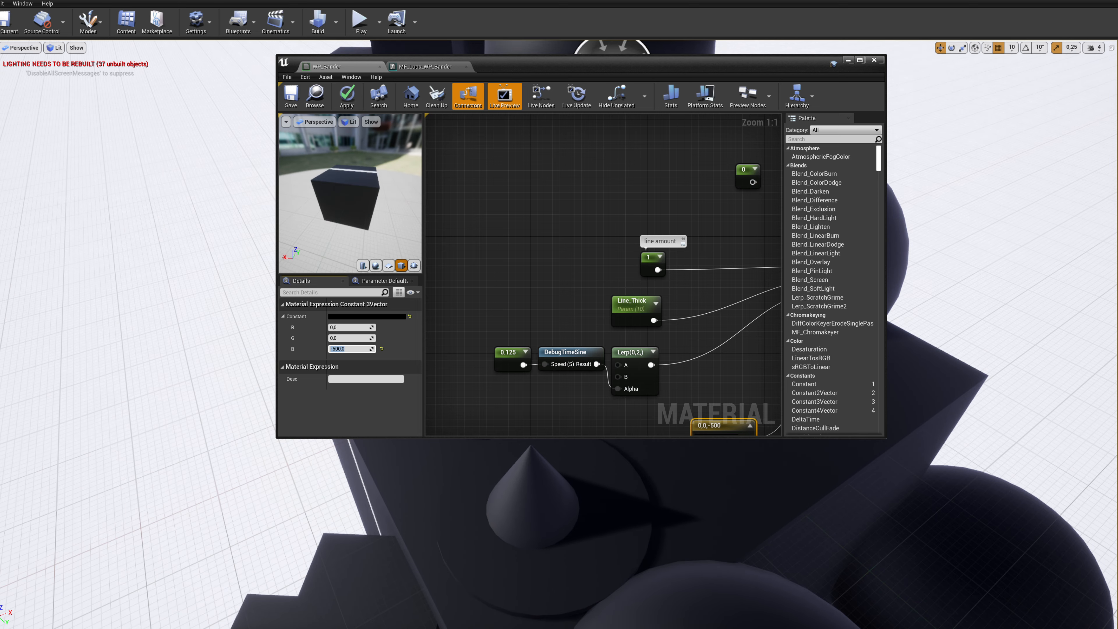